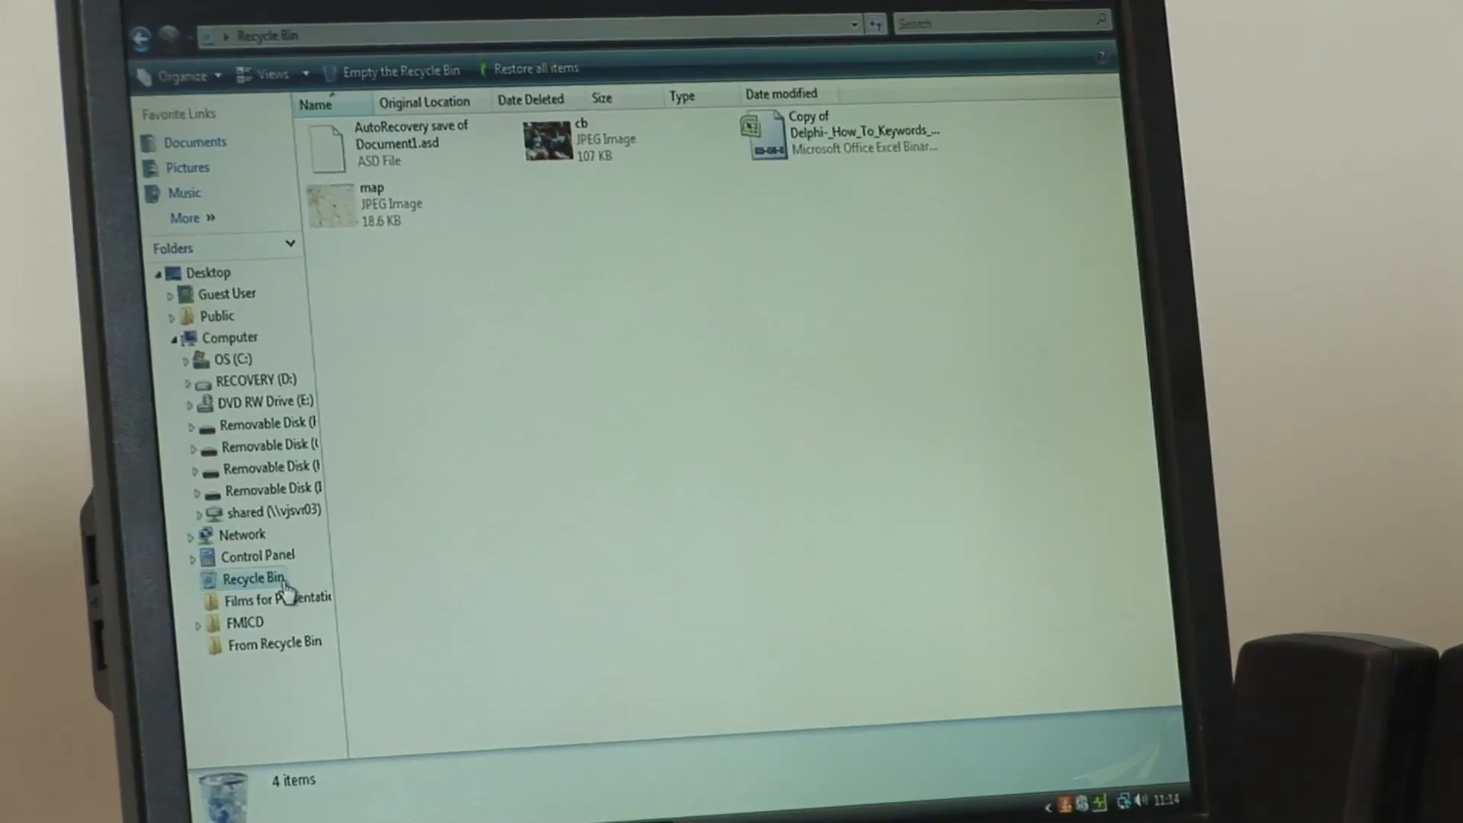
- Empty the Recycle Bin, permanently deleting its four items
right_click(251, 580)
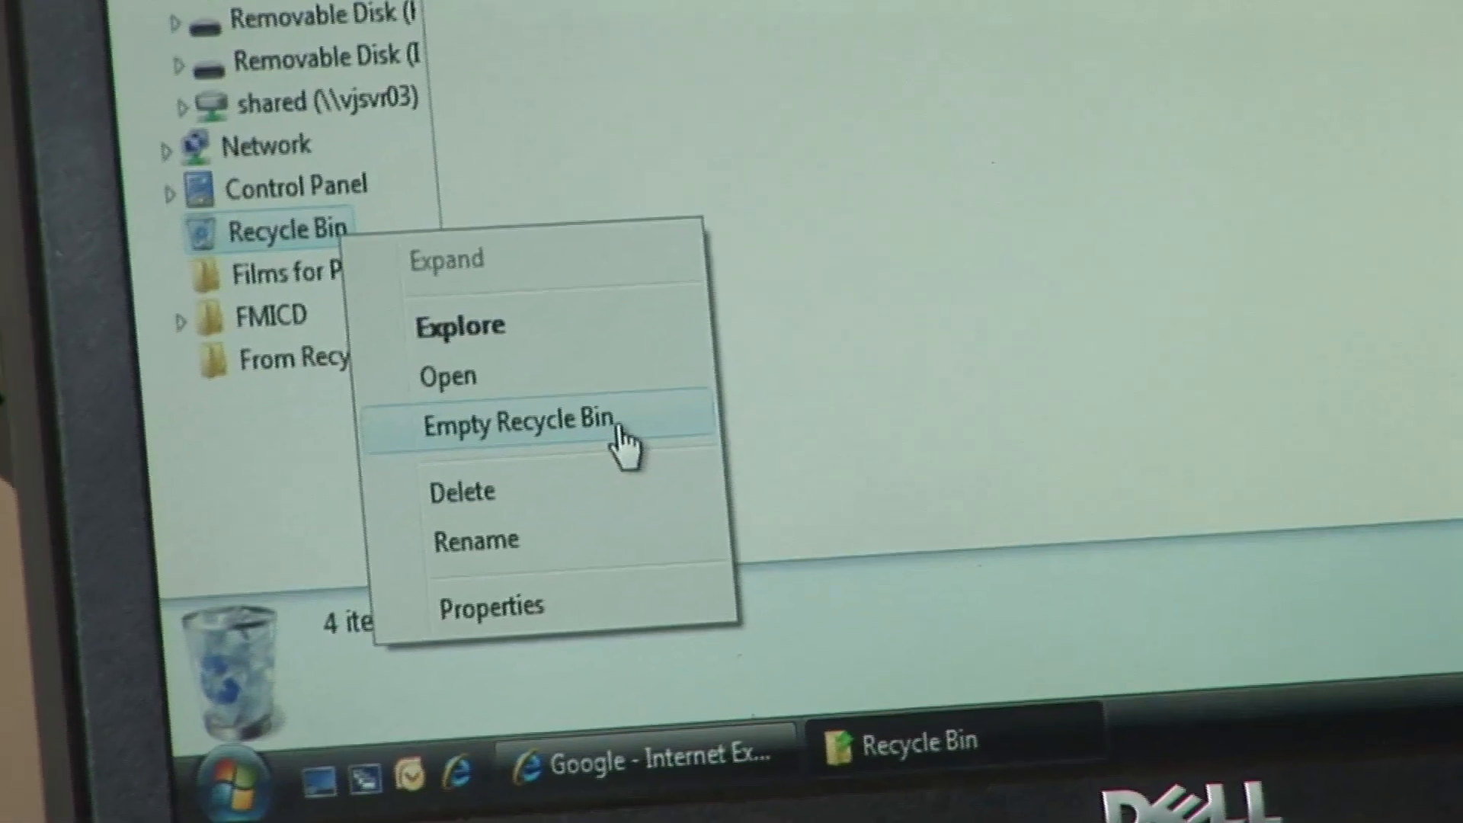
left_click(518, 422)
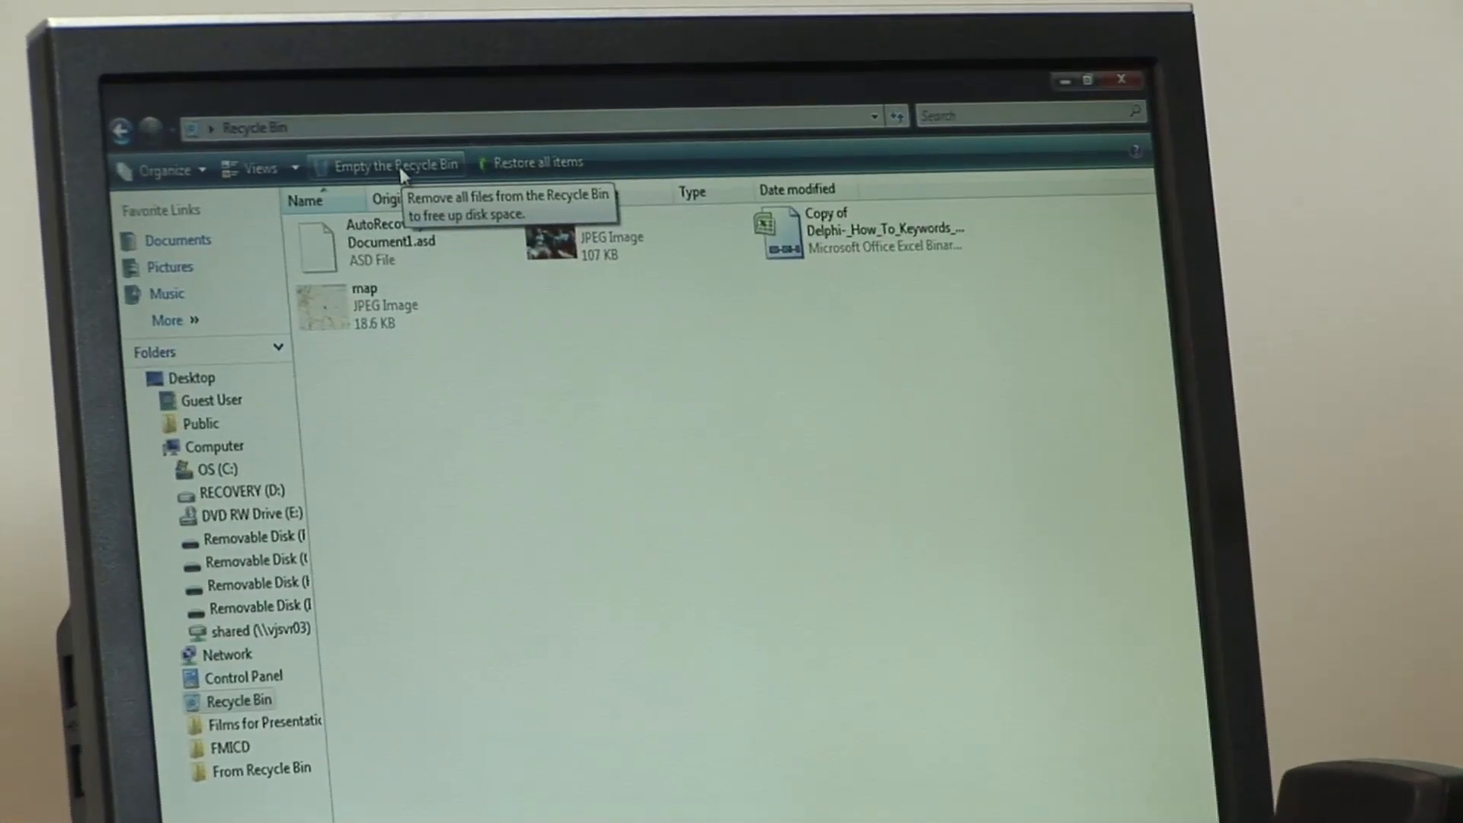
left_click(396, 164)
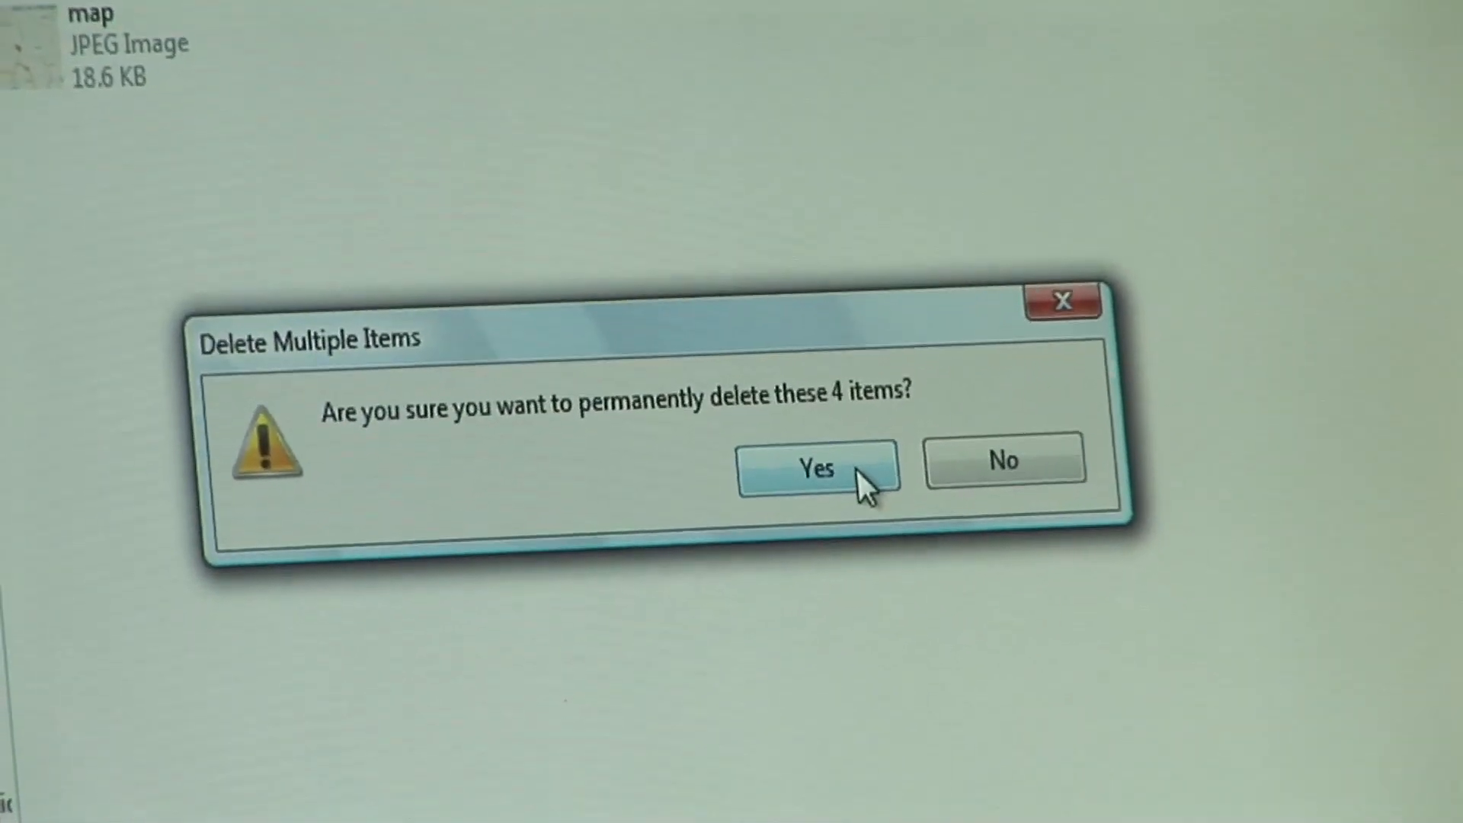
left_click(817, 467)
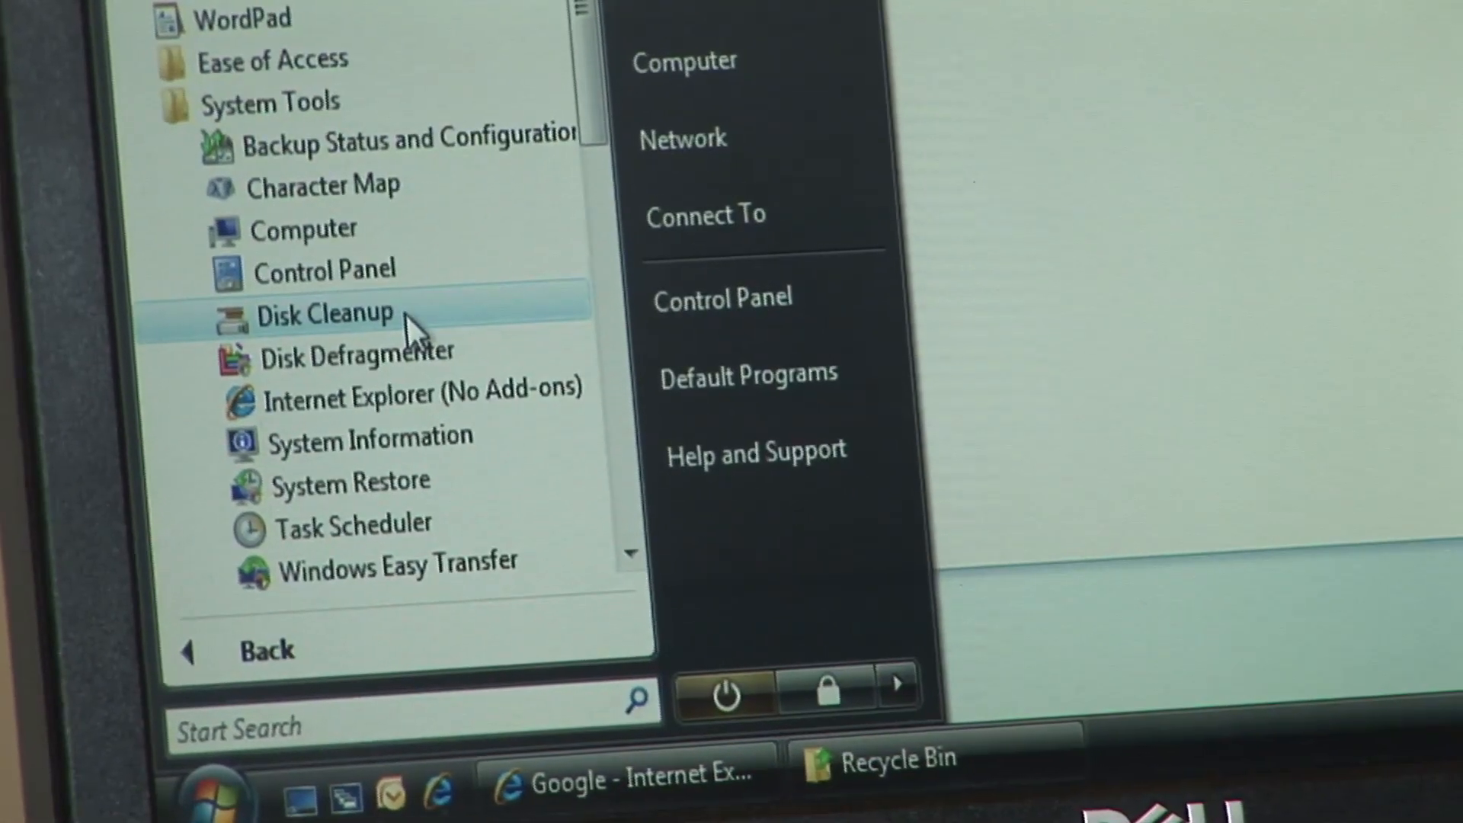
- Launch Disk Cleanup from Accessories > System Tools
left_click(325, 312)
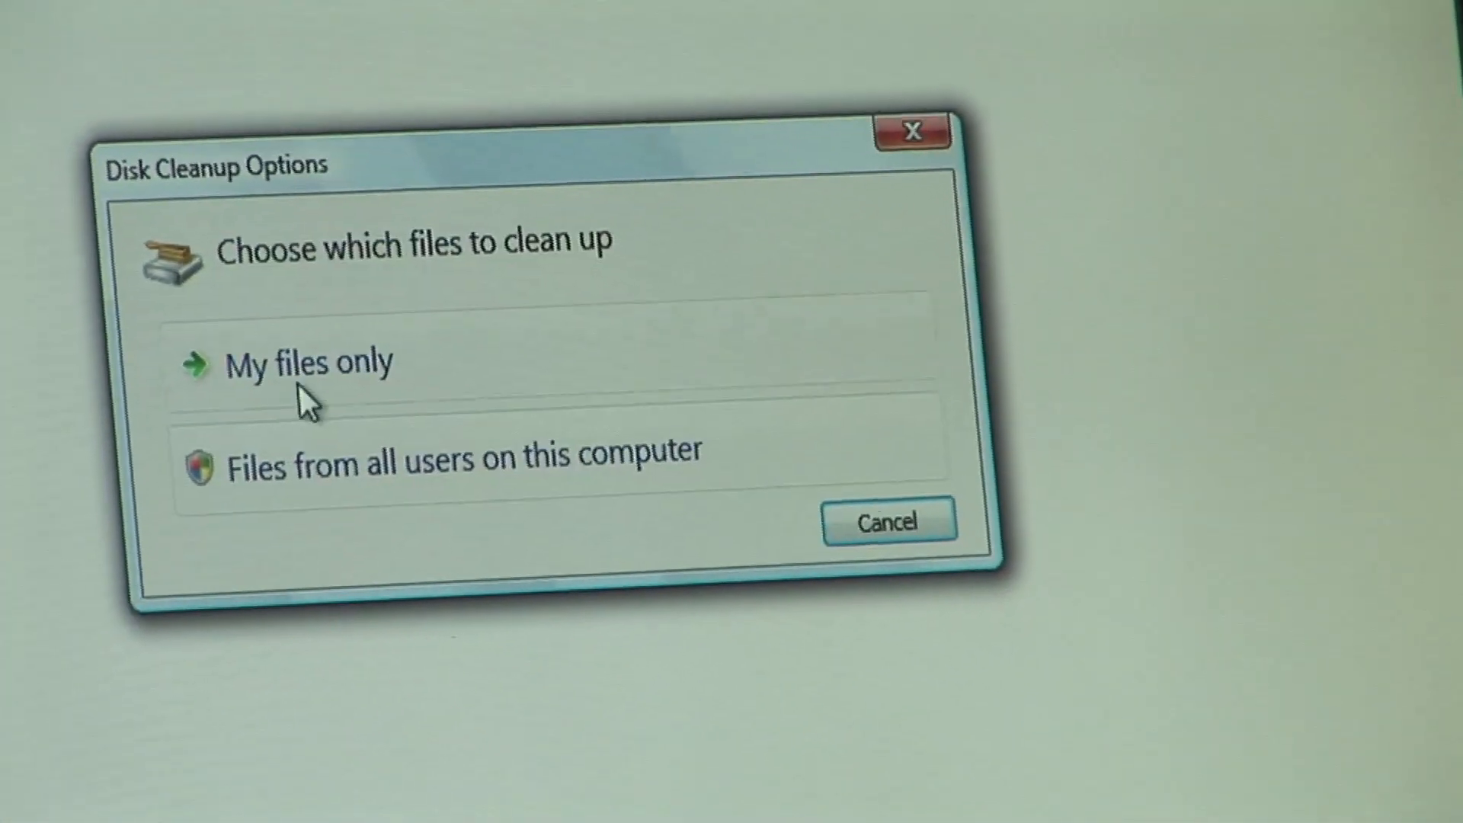
- Clean up my files only and scan drive OS (C:)
left_click(308, 363)
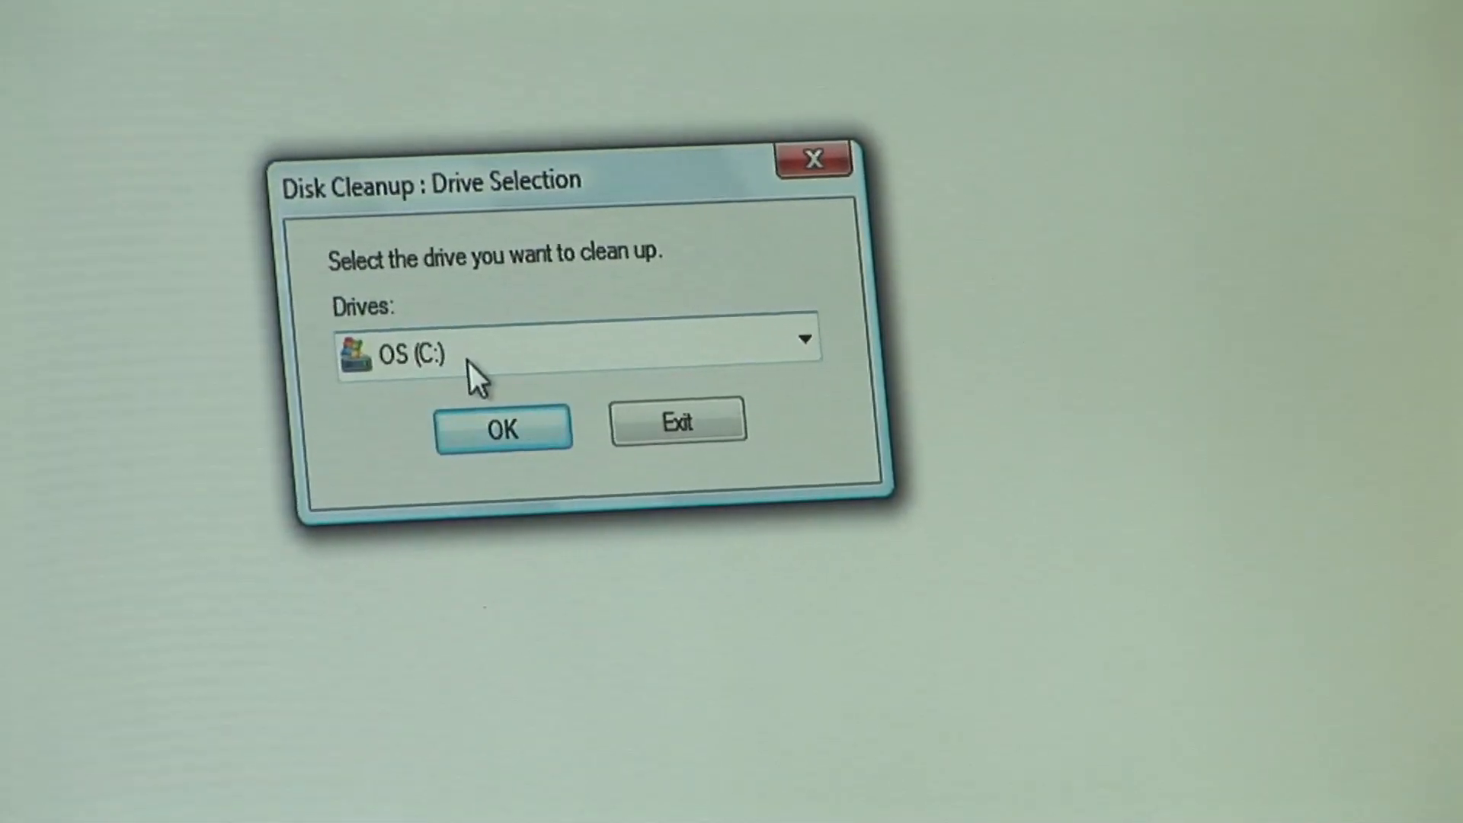
left_click(501, 429)
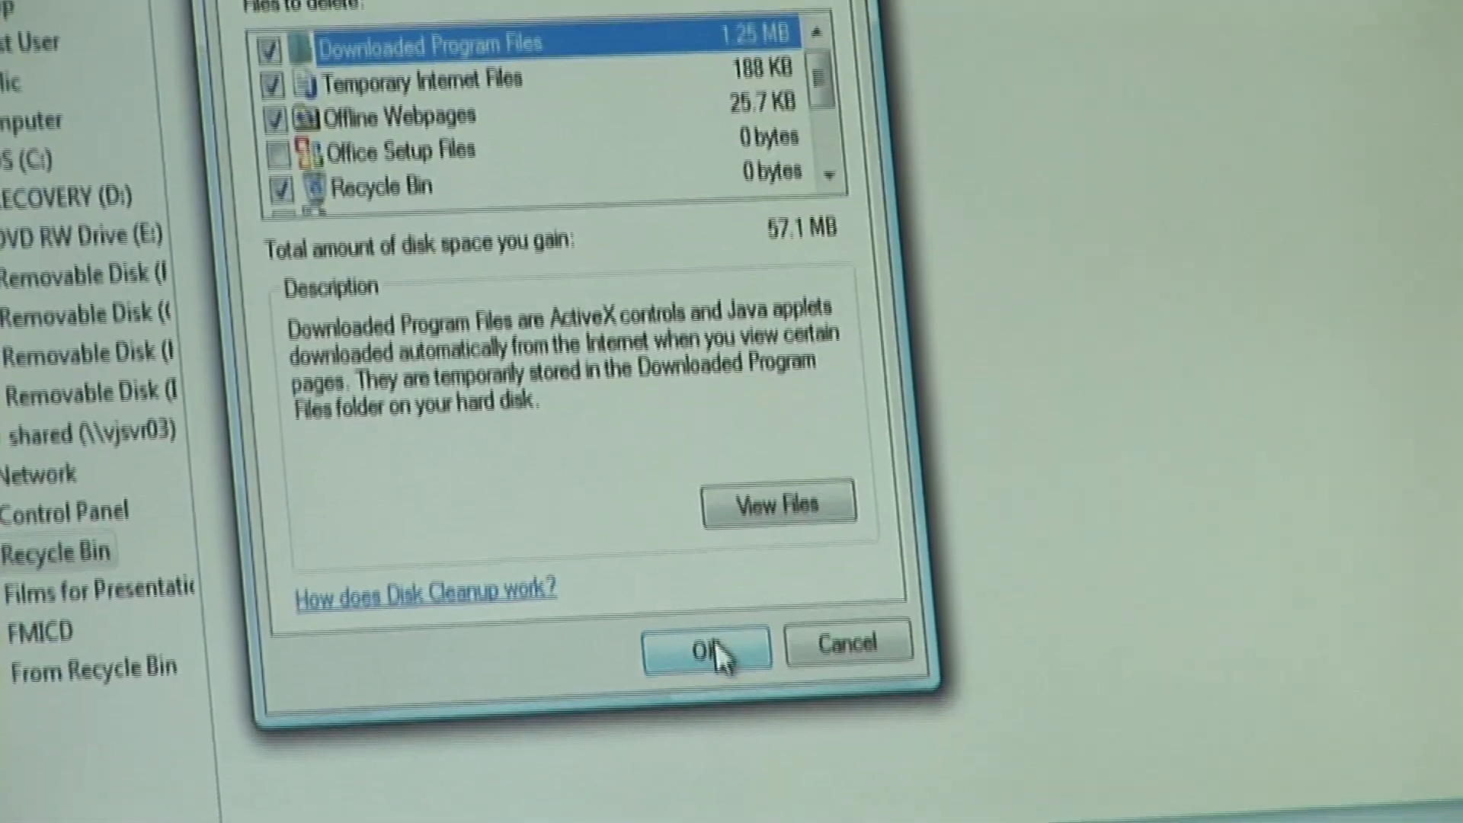
- Delete the checked temporary file categories on OS (C:), freeing about 57.1 MB
left_click(704, 649)
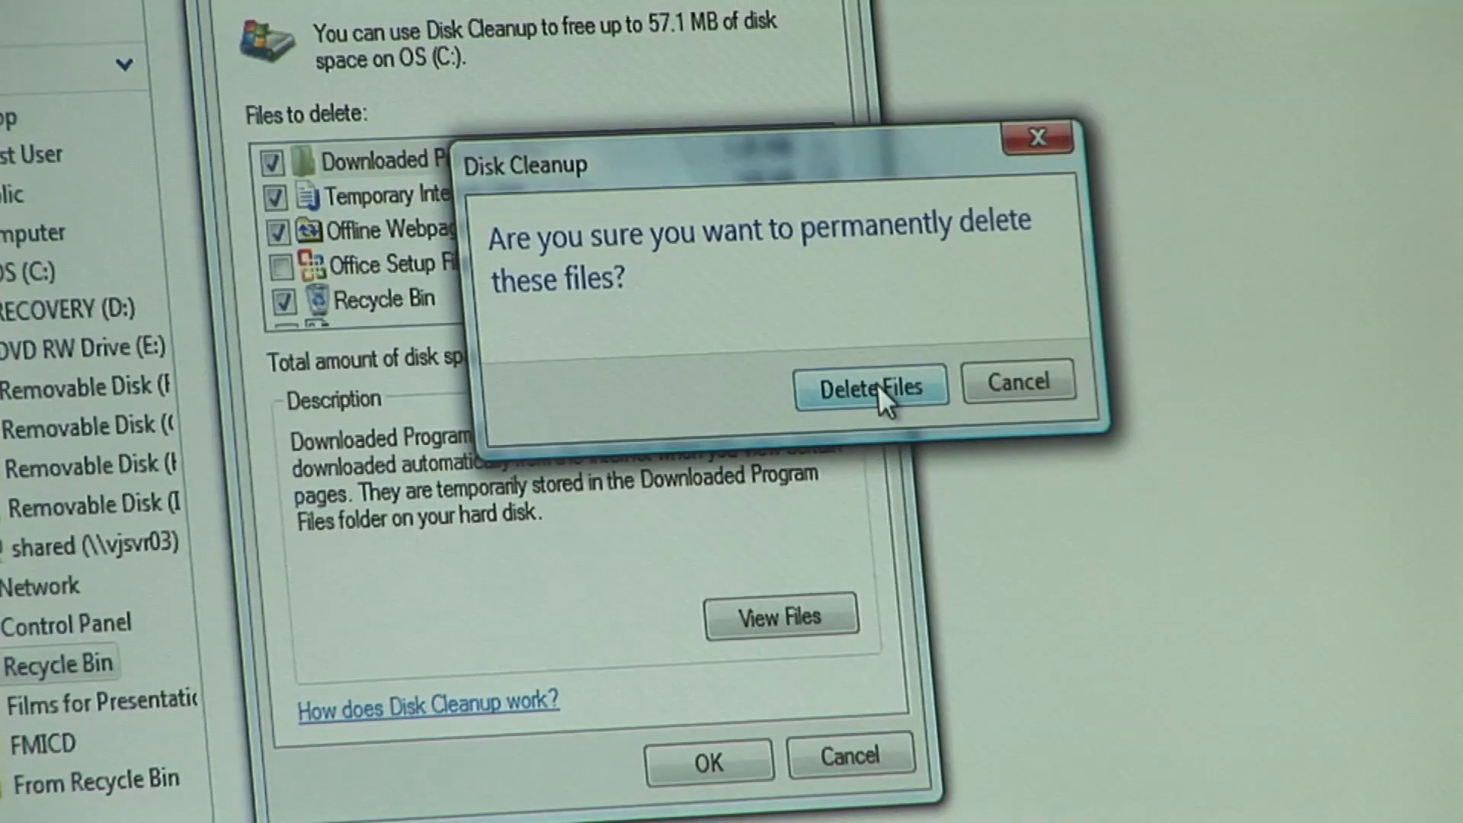
left_click(871, 387)
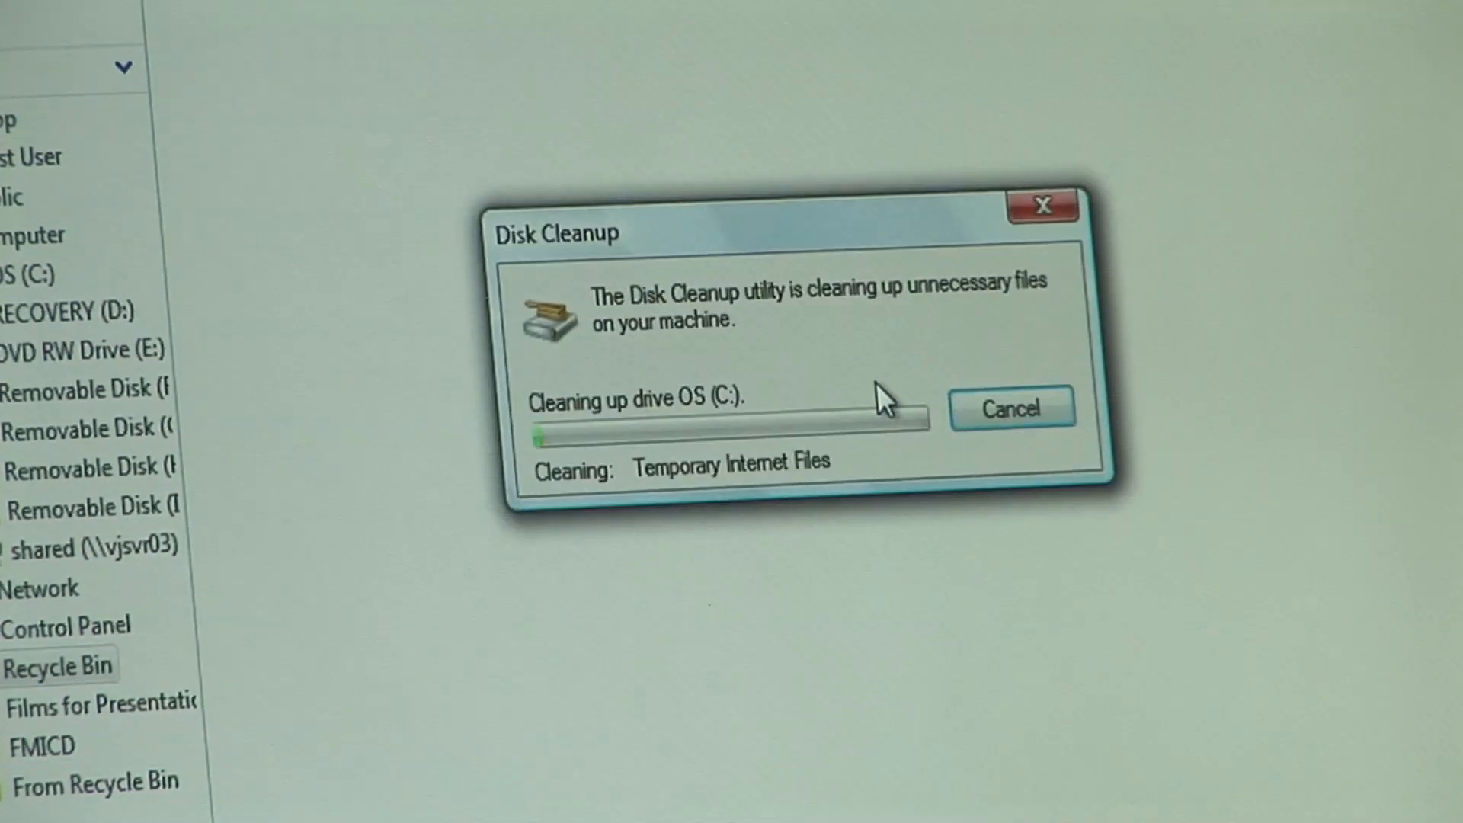